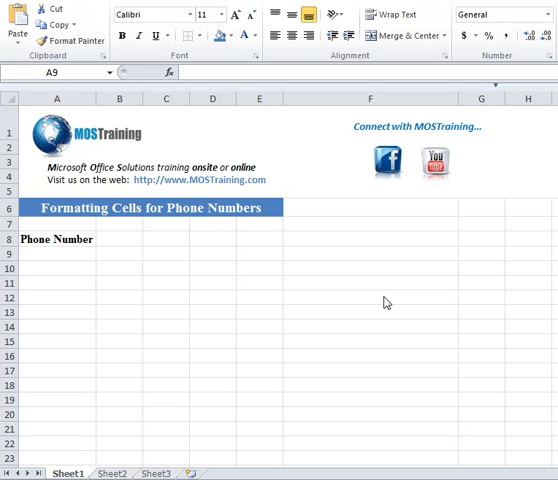
mouse_move(115, 264)
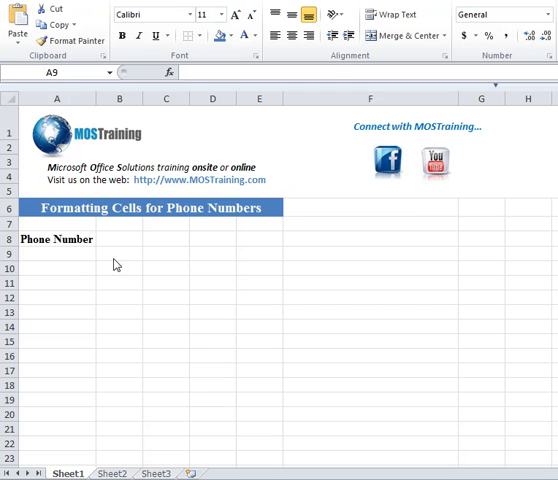
mouse_move(71, 259)
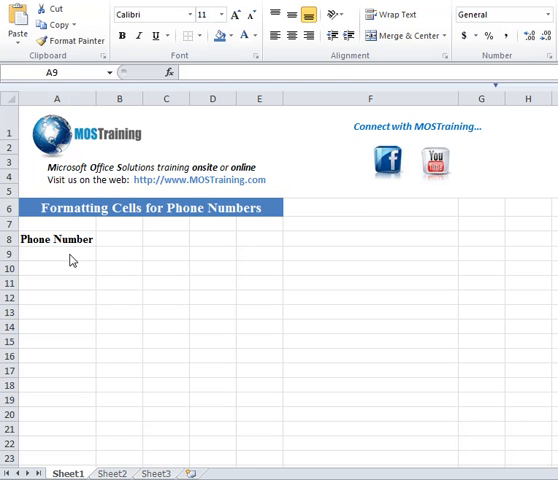
Select cells A9 through A23 under the Phone Number heading
left_click(56, 253)
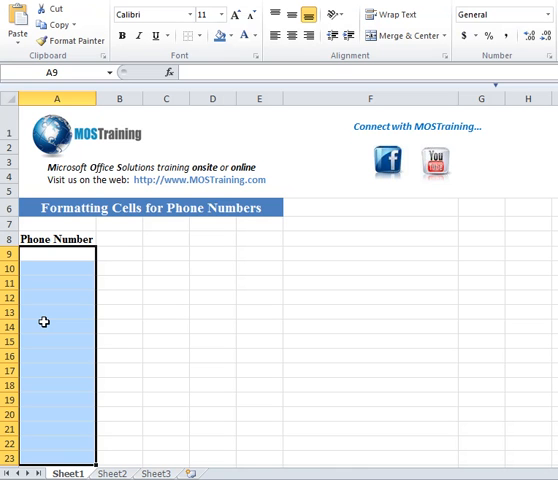
mouse_move(360, 153)
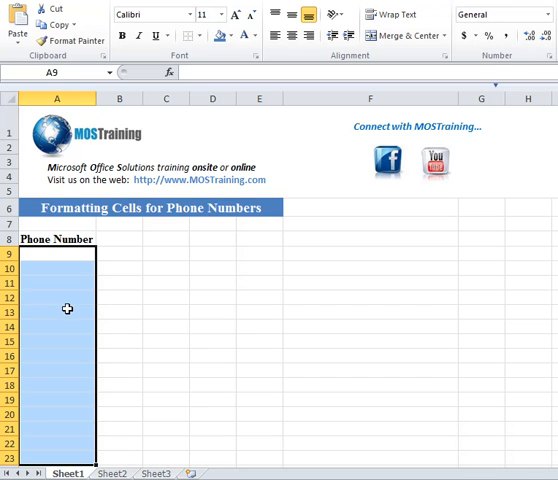
mouse_move(54, 299)
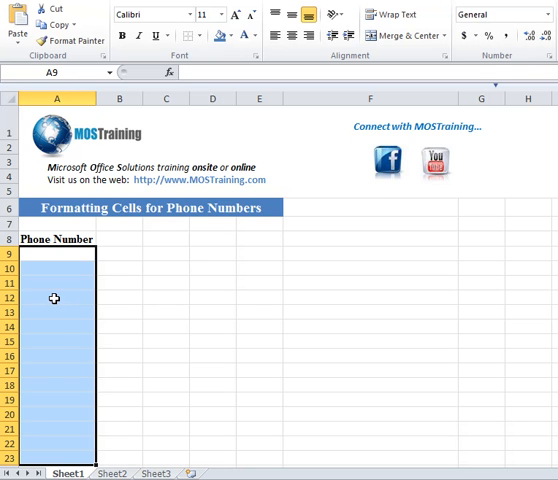
Show the context menu for the selected range A9:A23
right_click(54, 298)
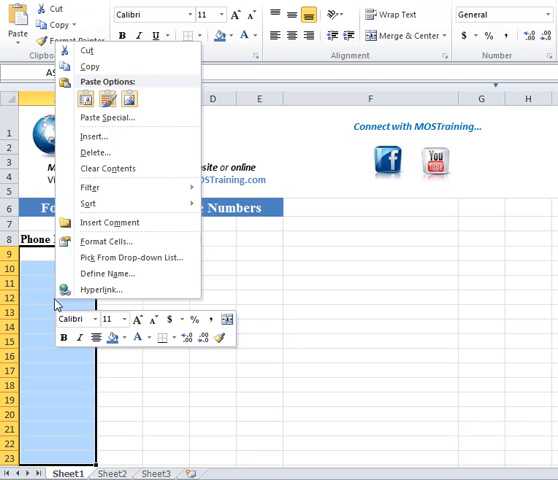
mouse_move(110, 241)
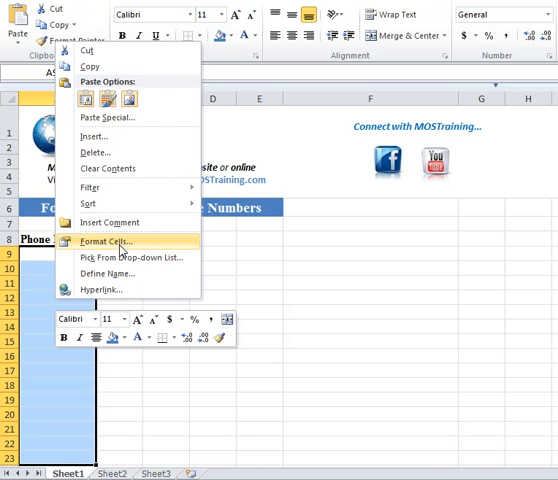
Apply the Special Phone Number format to A9:A23 via Format Cells
left_click(100, 241)
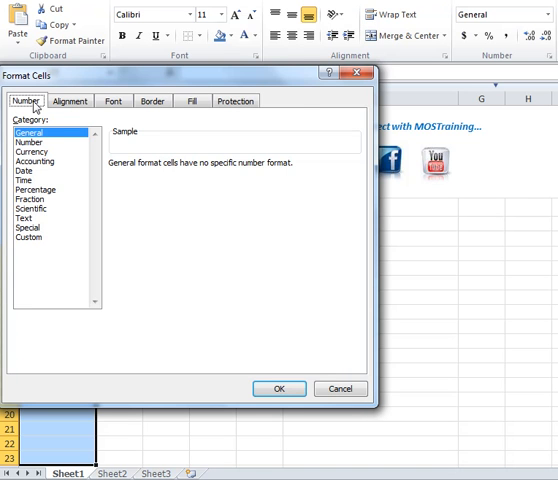
mouse_move(37, 107)
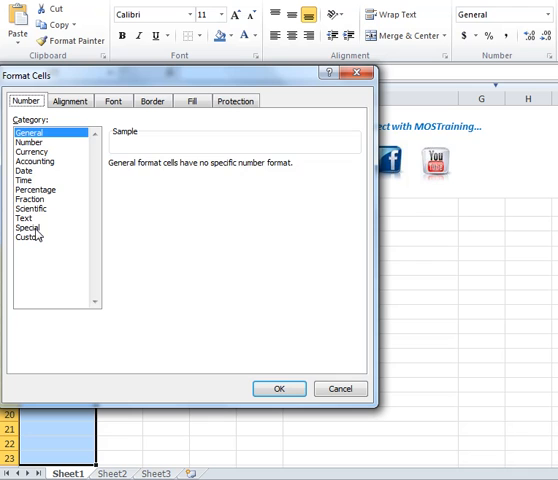
left_click(28, 227)
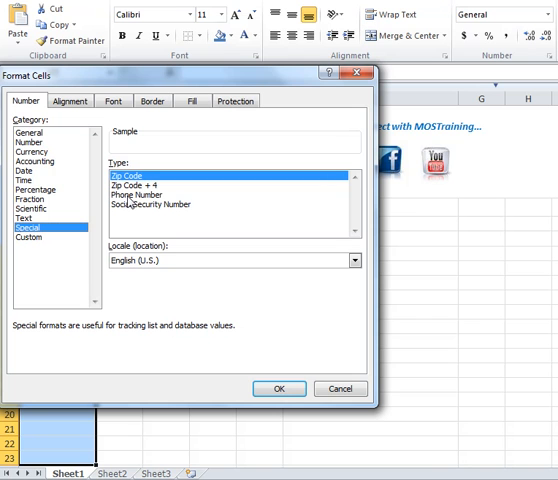
left_click(137, 194)
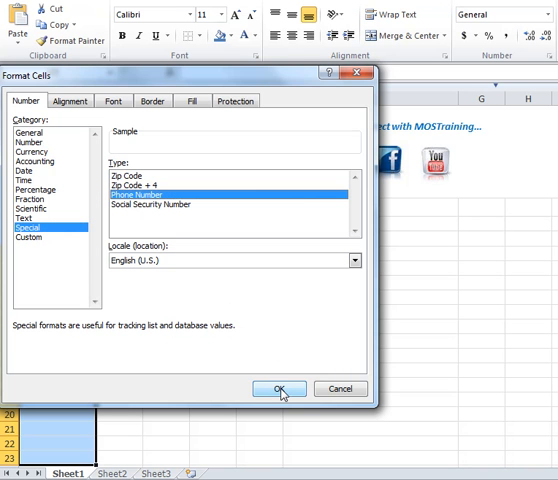
left_click(279, 389)
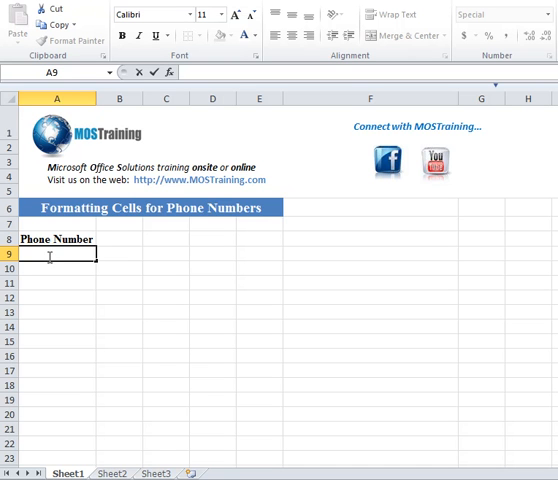
type("5555")
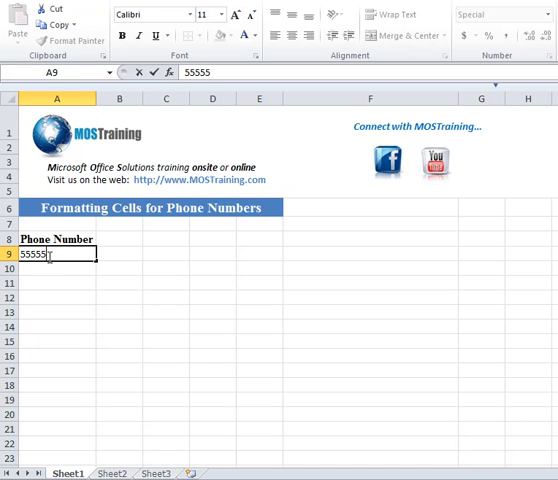
type("51212")
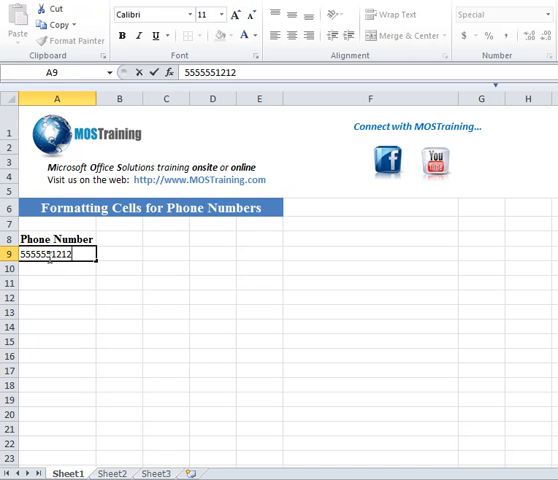